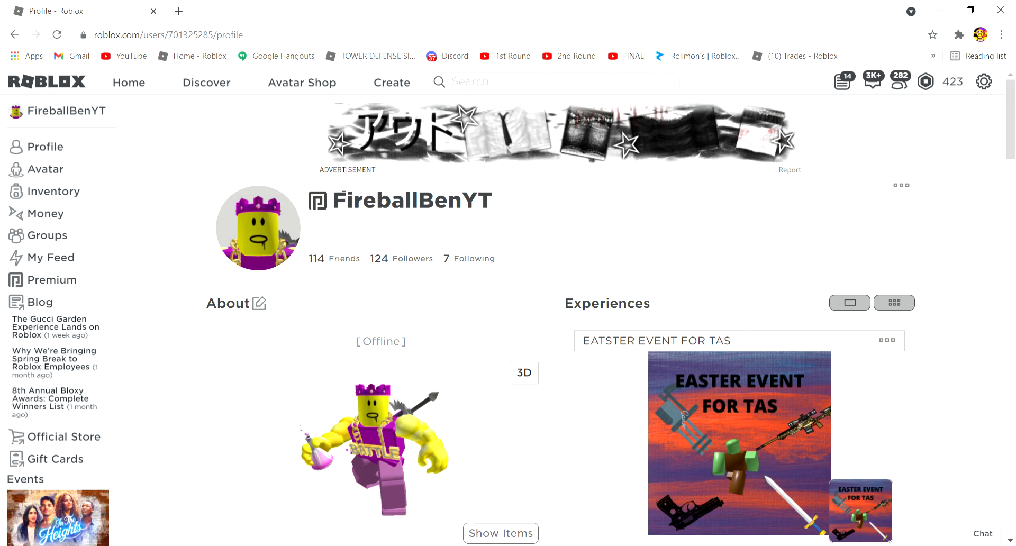
pyautogui.moveTo(813, 6)
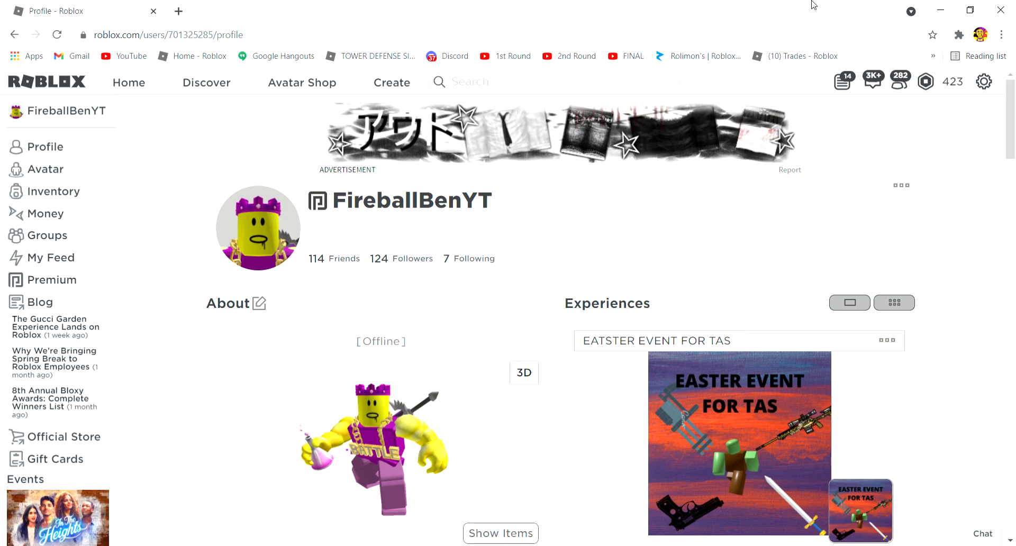